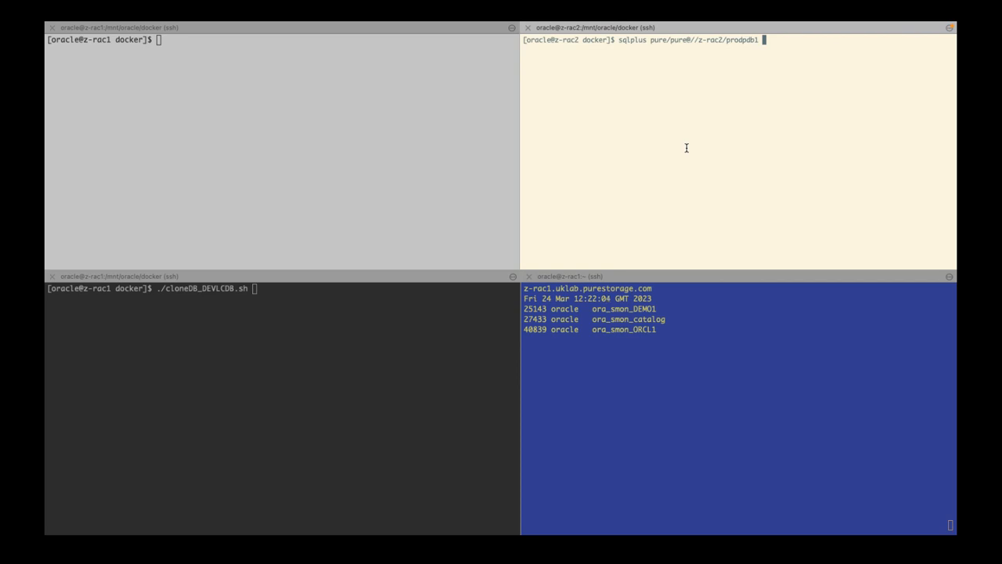
type("@cr")
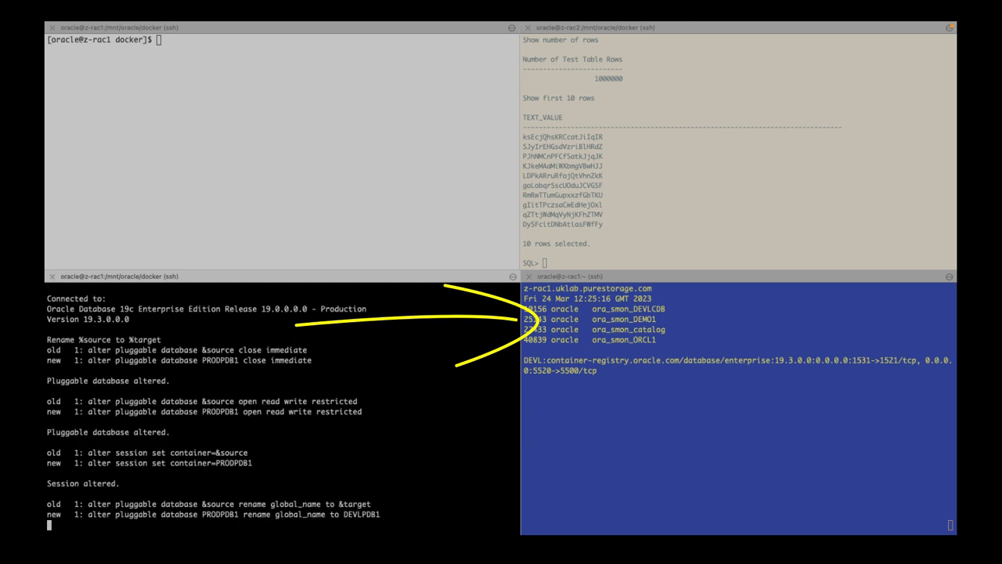
scroll("down", 3)
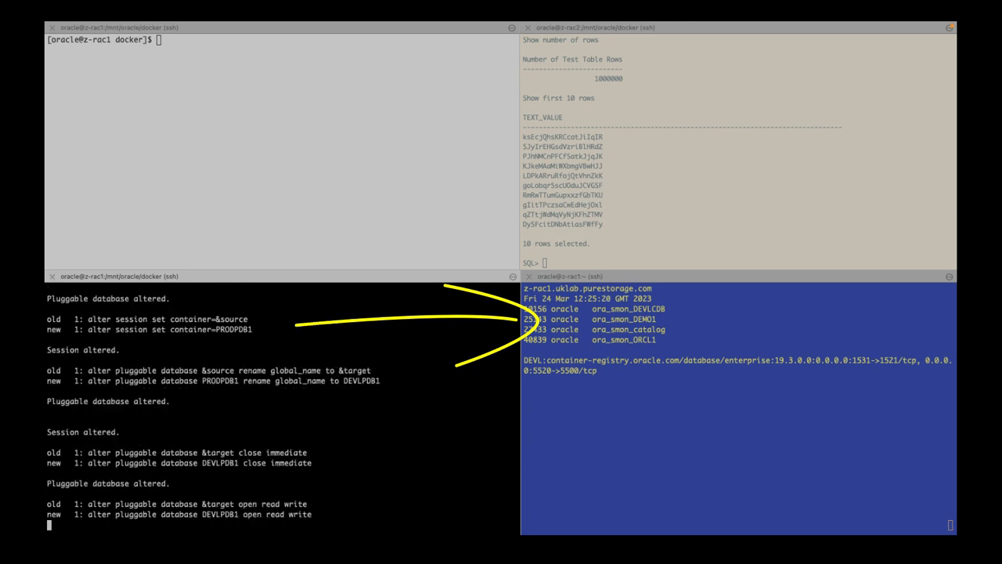